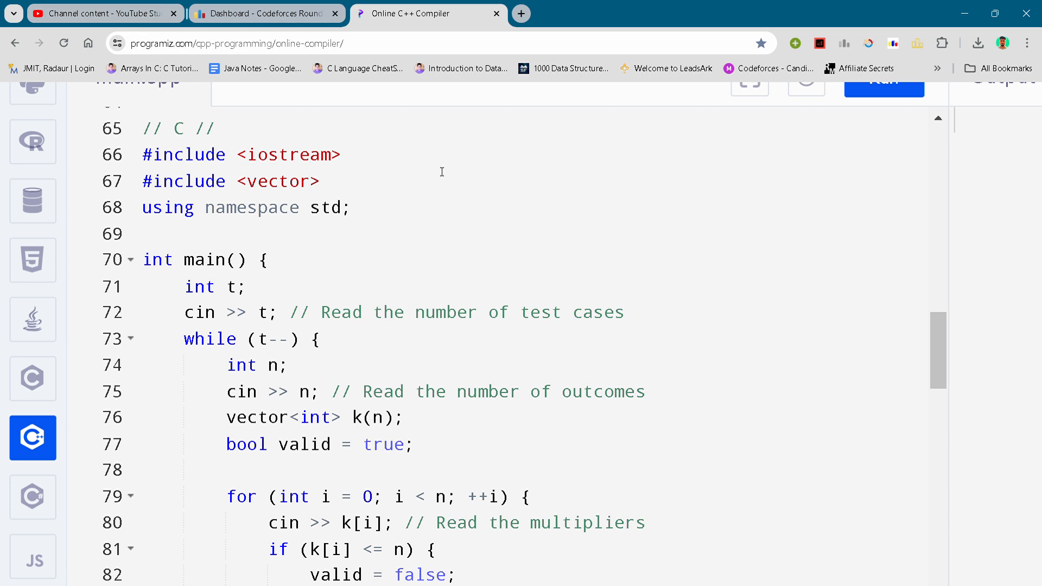
left_click(343, 154)
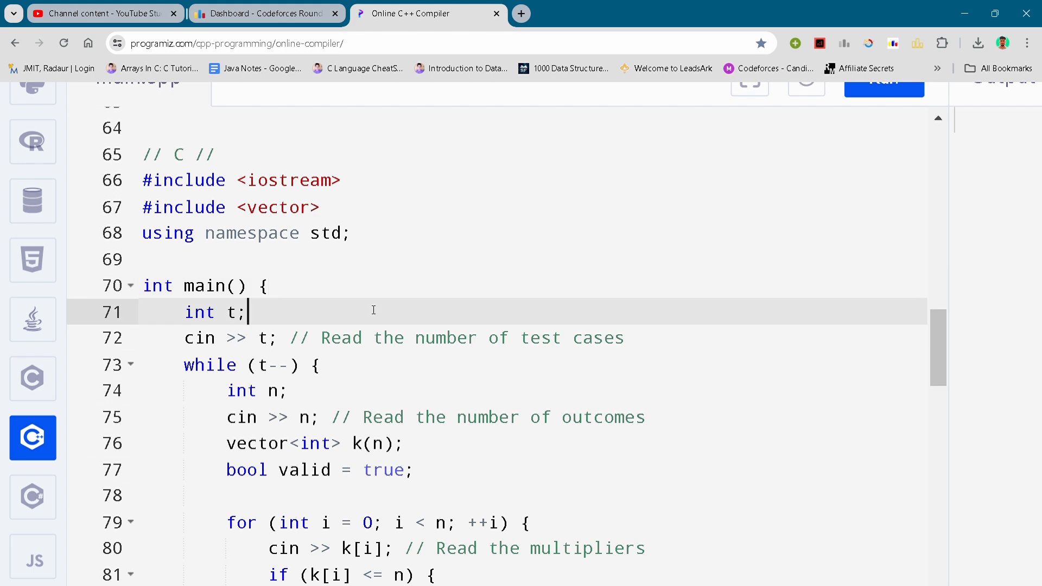
left_click(322, 338)
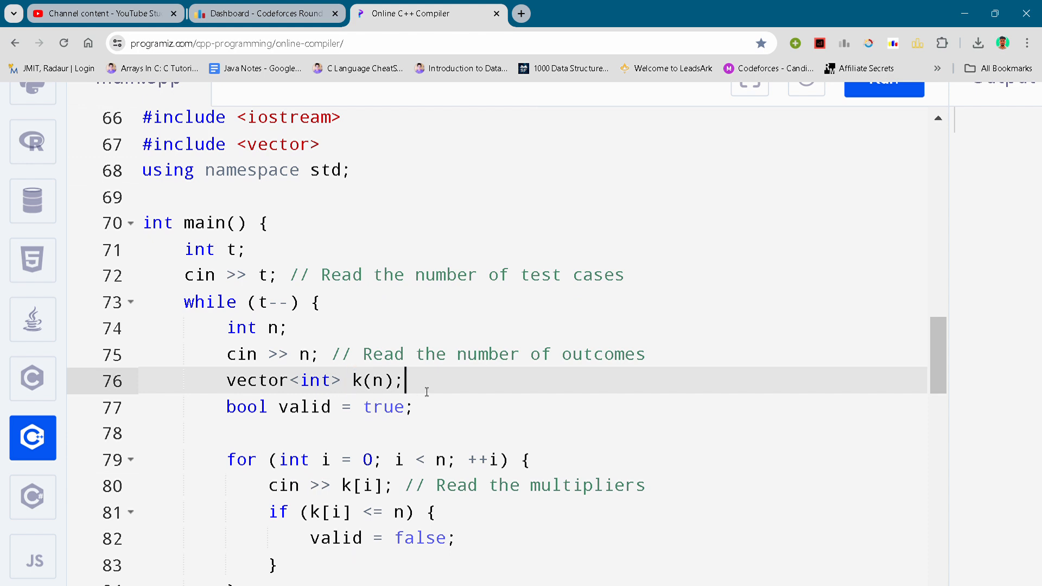
left_click(346, 380)
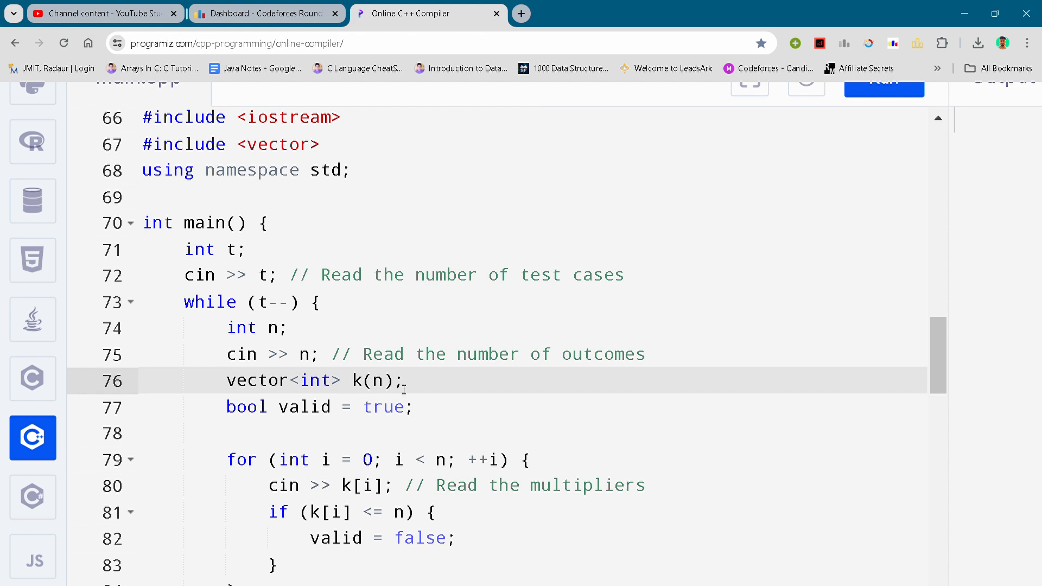
left_click(403, 380)
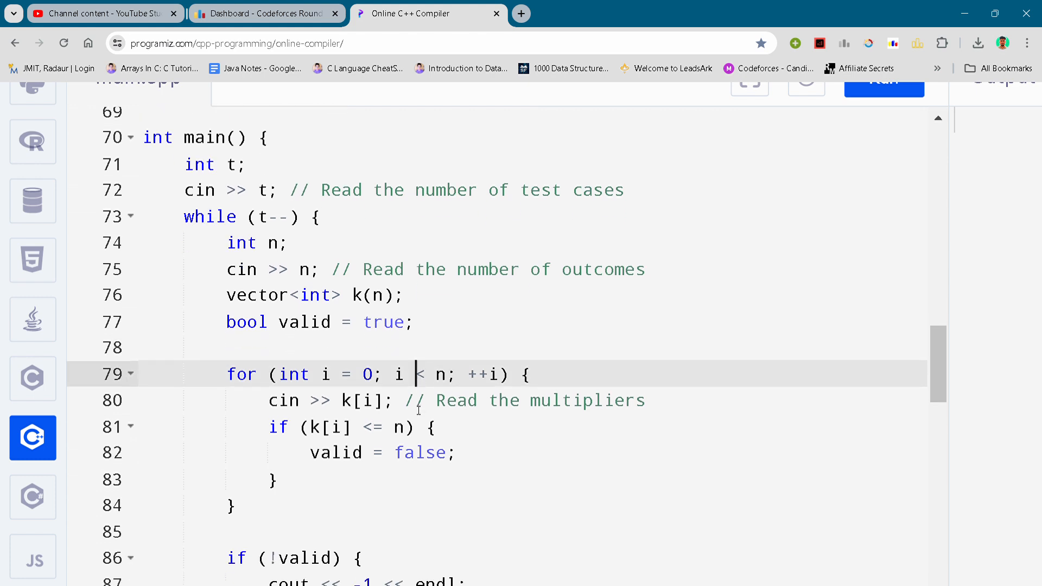
scroll("down", 3)
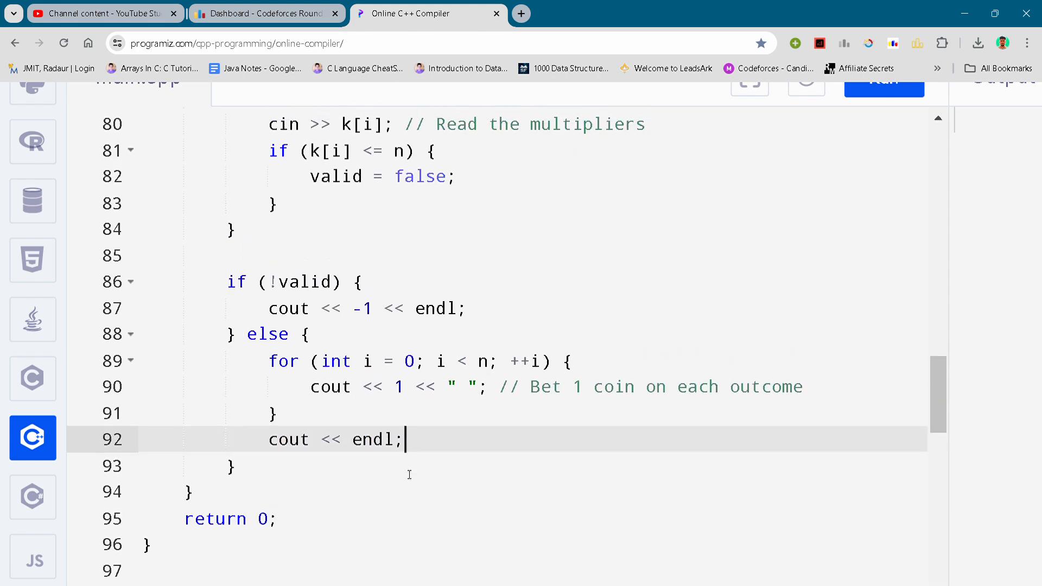
scroll("down", 3)
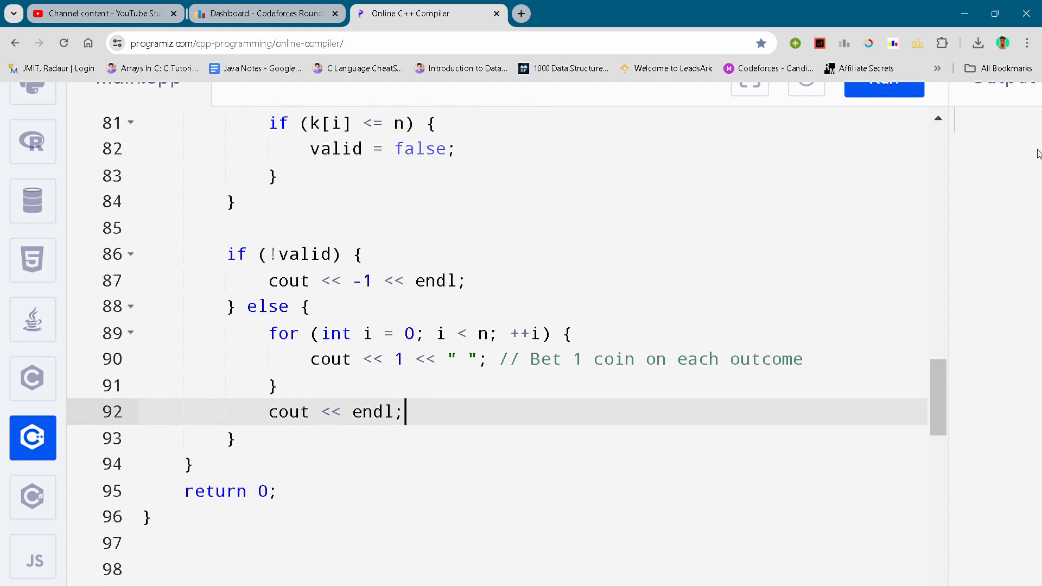
mouse_move(978, 76)
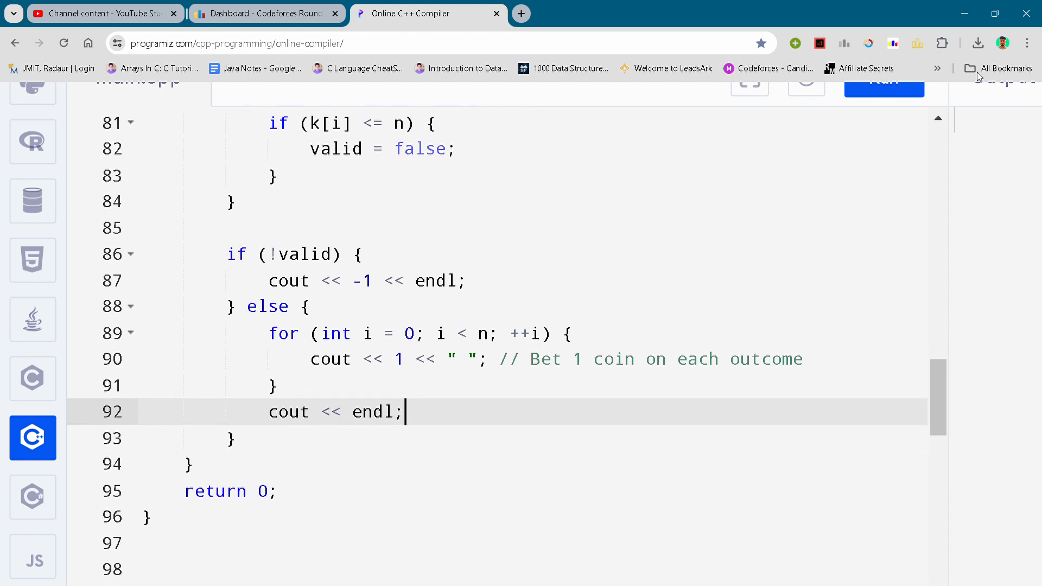